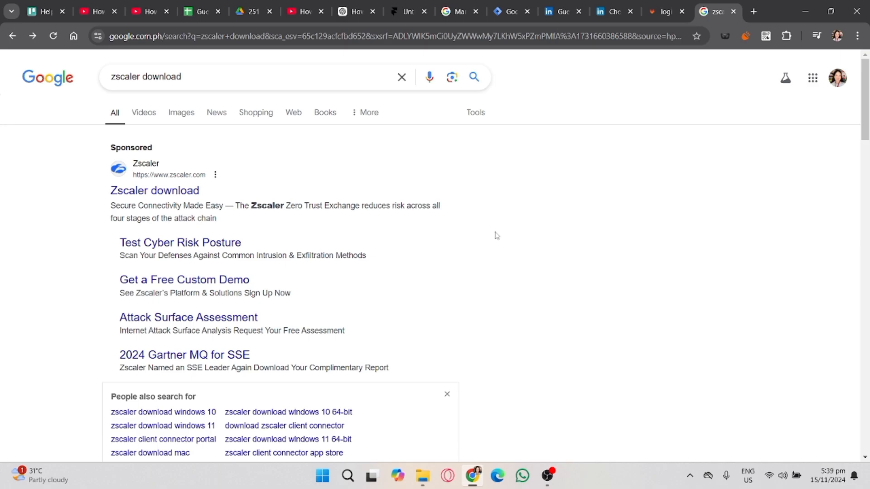
pyautogui.moveTo(211, 253)
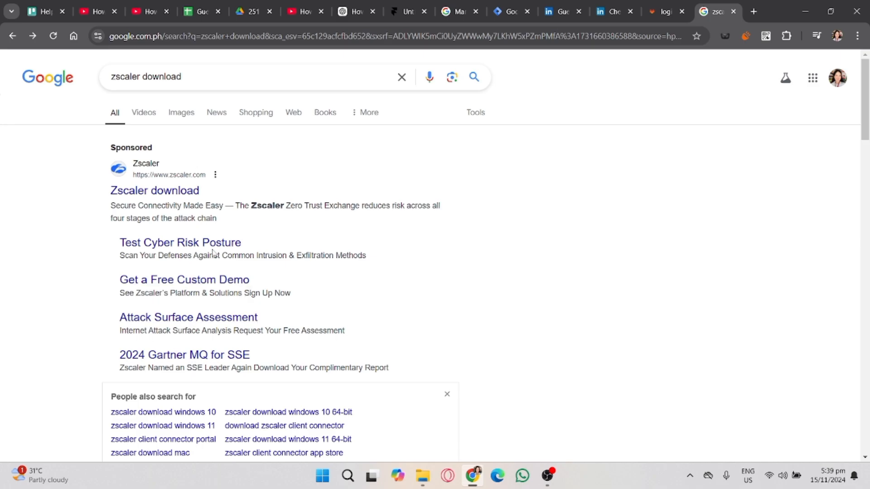
# Open the 'Zscaler Client Connector | Platform' result and scroll its product page
pyautogui.scroll(-3)
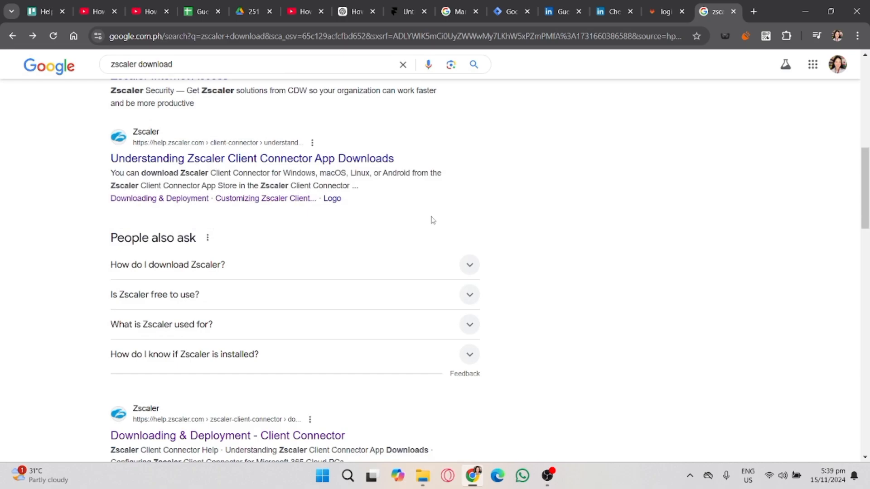
pyautogui.scroll(-3)
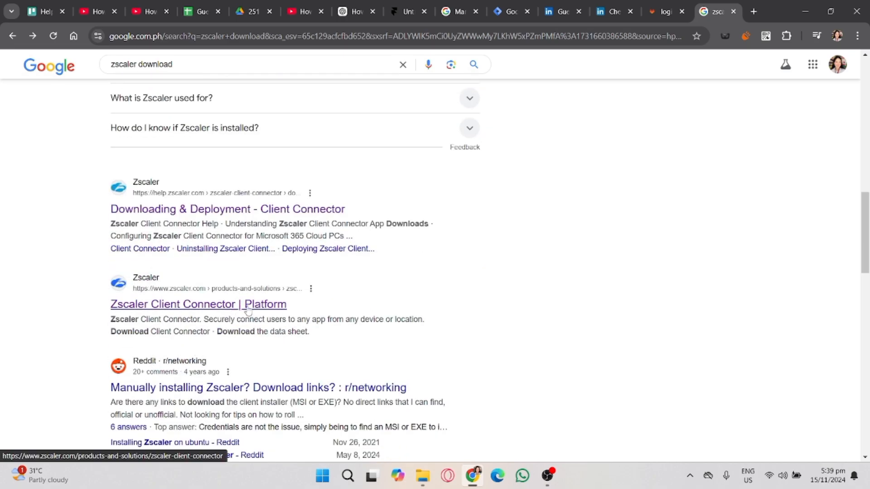
pyautogui.click(198, 304)
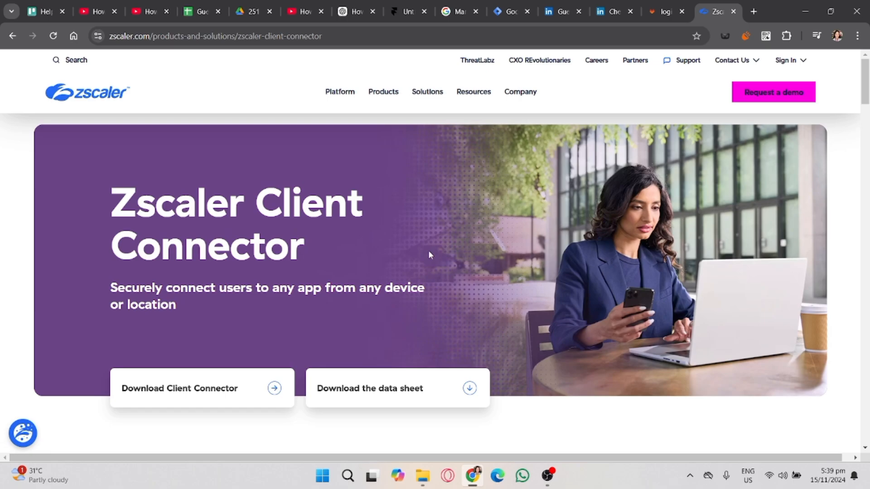
pyautogui.scroll(-3)
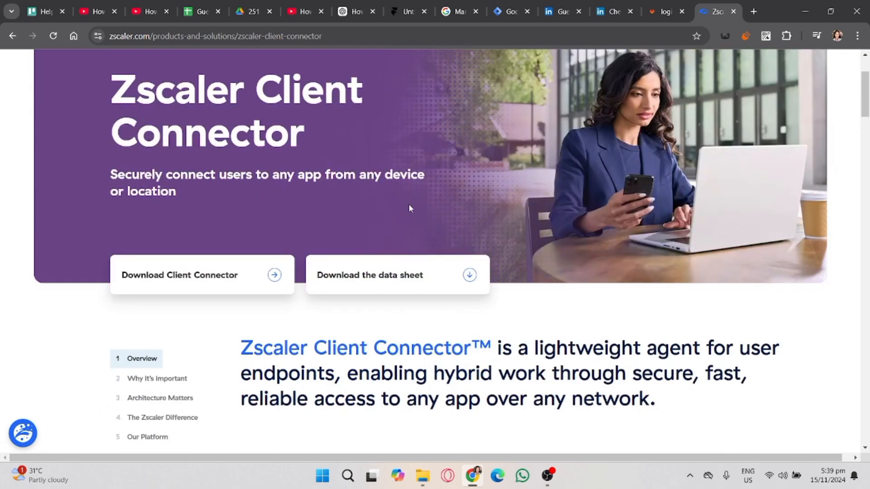
pyautogui.moveTo(402, 214)
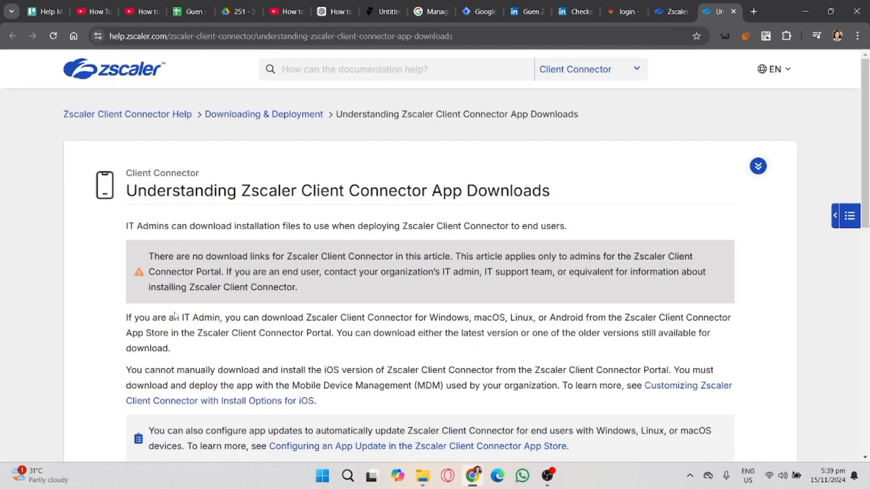
pyautogui.moveTo(481, 330)
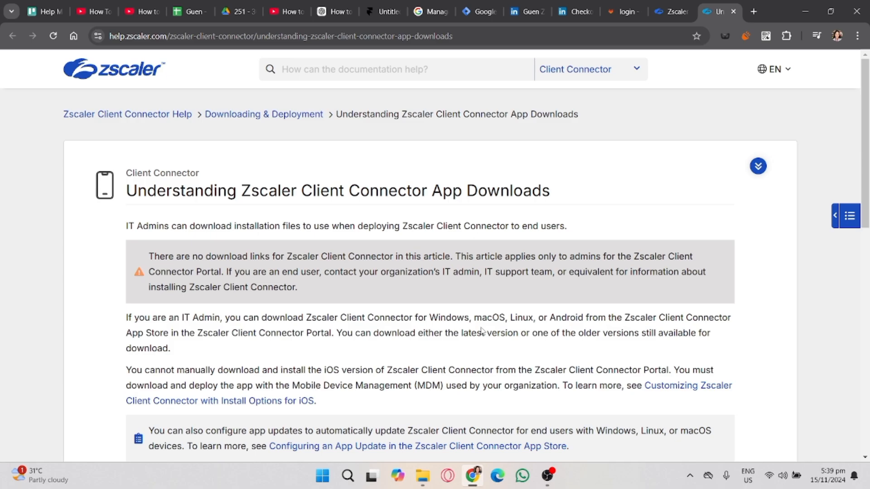
pyautogui.moveTo(292, 349)
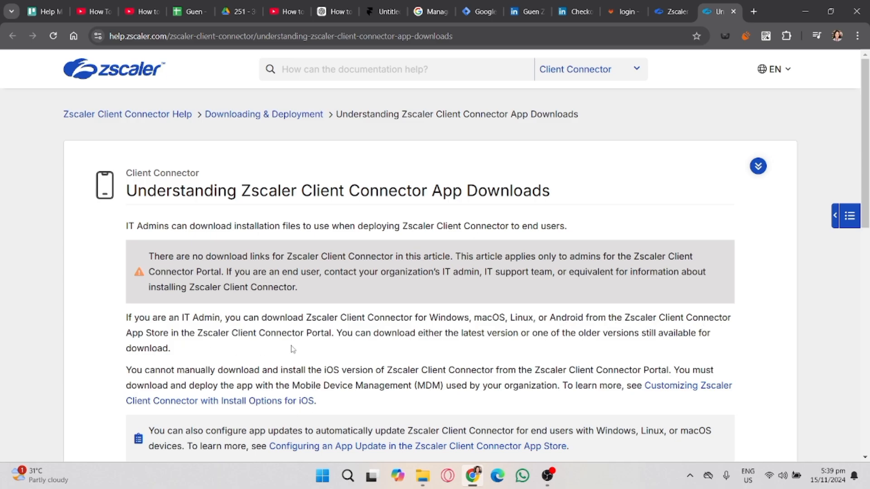
pyautogui.moveTo(620, 352)
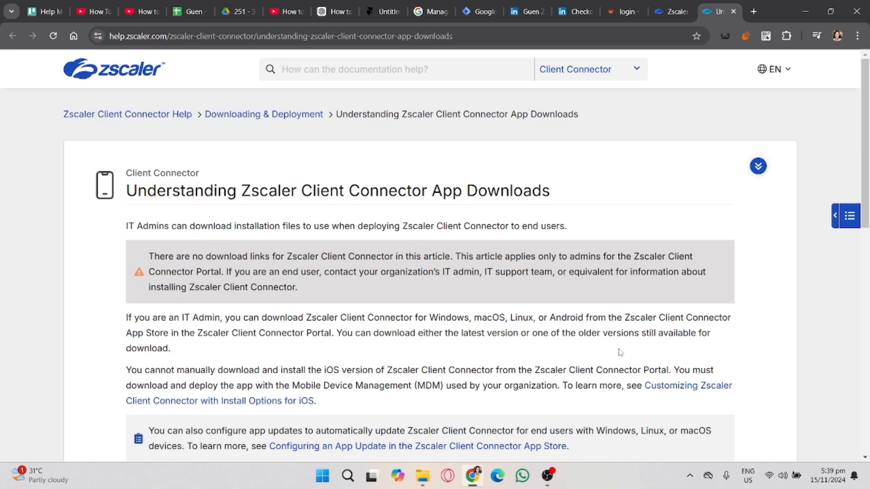
# Scroll through the 'Understanding Zscaler Client Connector App Downloads' help article introduction
pyautogui.scroll(-3)
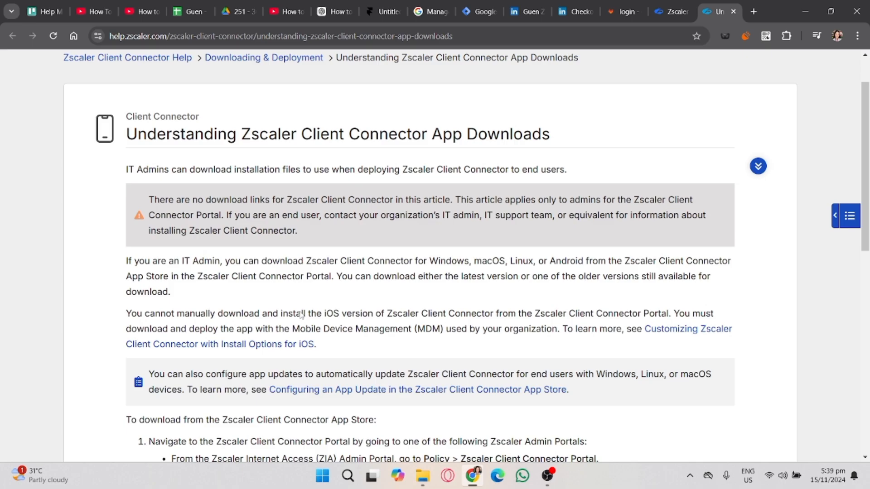
pyautogui.moveTo(649, 323)
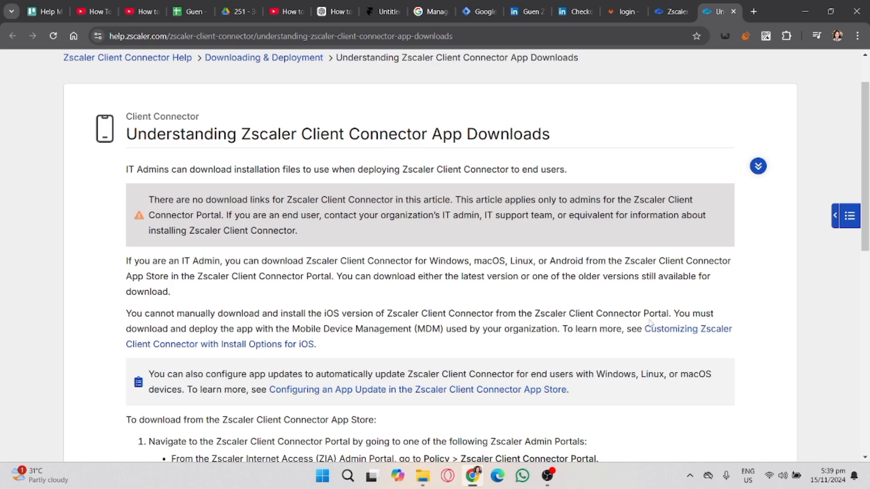
pyautogui.moveTo(370, 339)
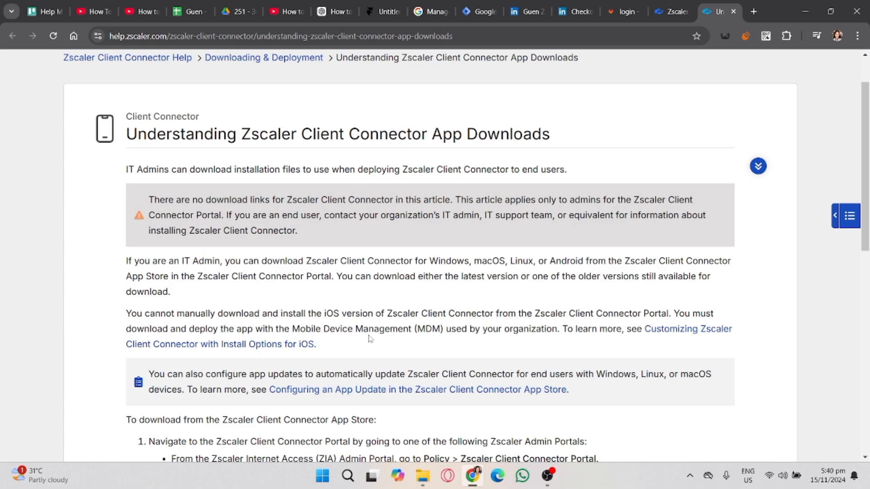
pyautogui.scroll(-3)
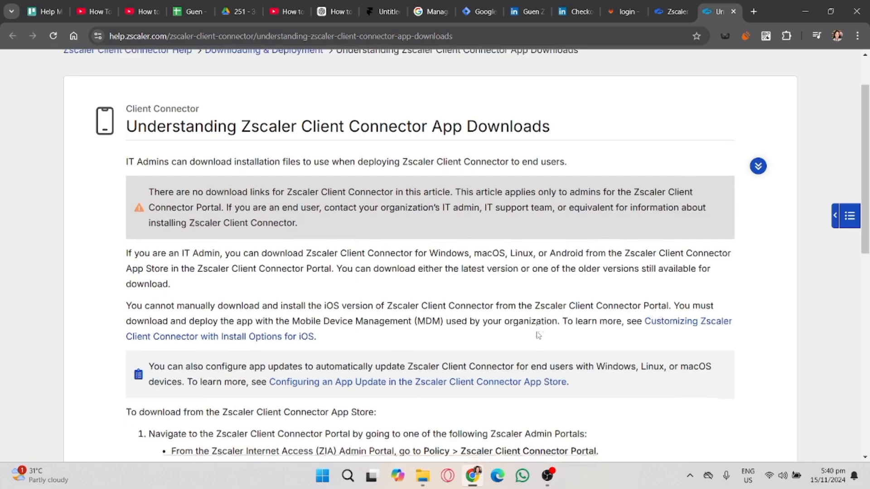
pyautogui.scroll(-3)
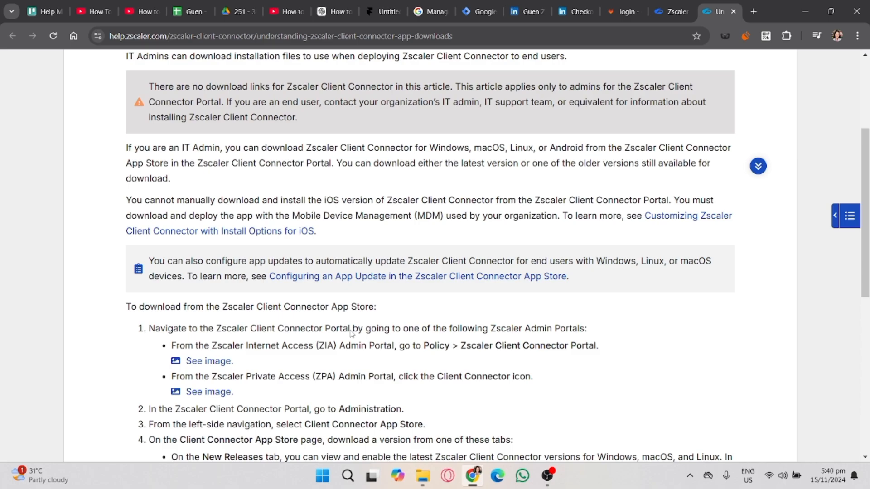
pyautogui.scroll(-3)
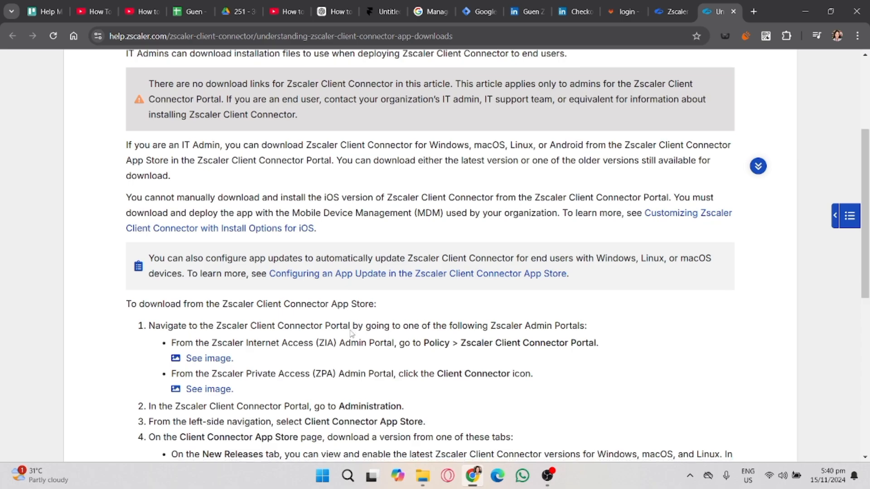
pyautogui.scroll(-3)
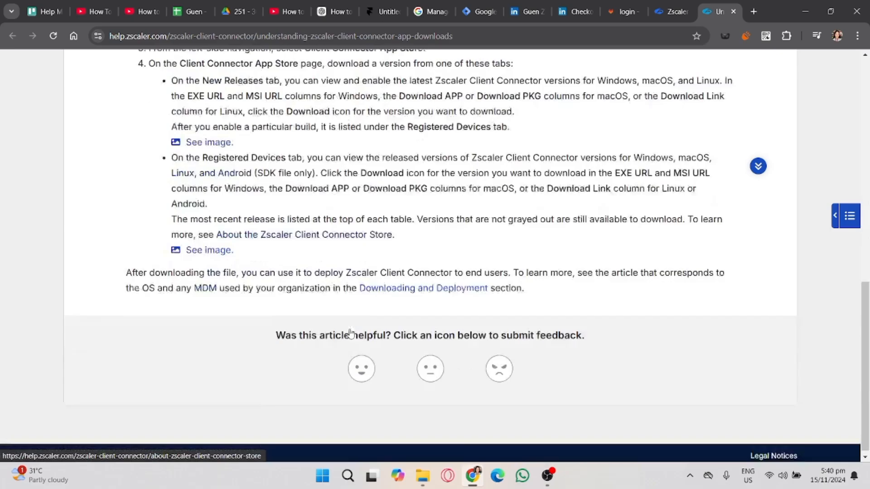
pyautogui.scroll(3)
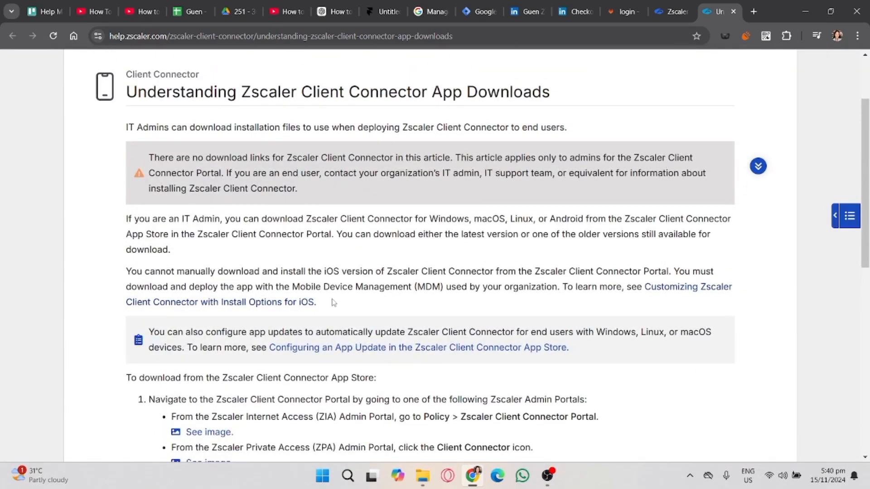
pyautogui.moveTo(358, 290)
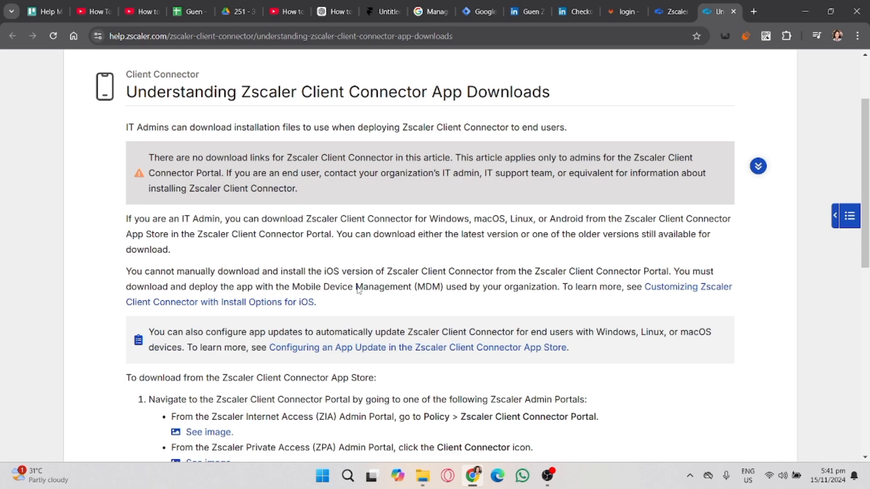
pyautogui.moveTo(224, 95)
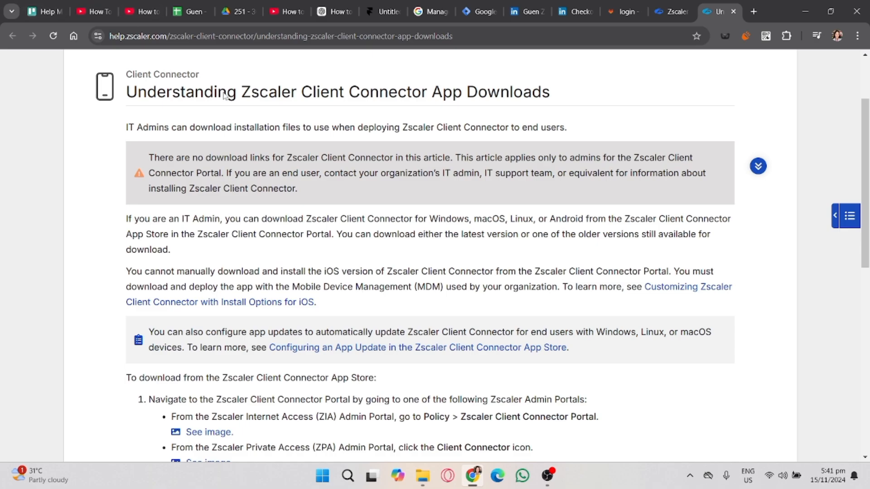
pyautogui.scroll(-3)
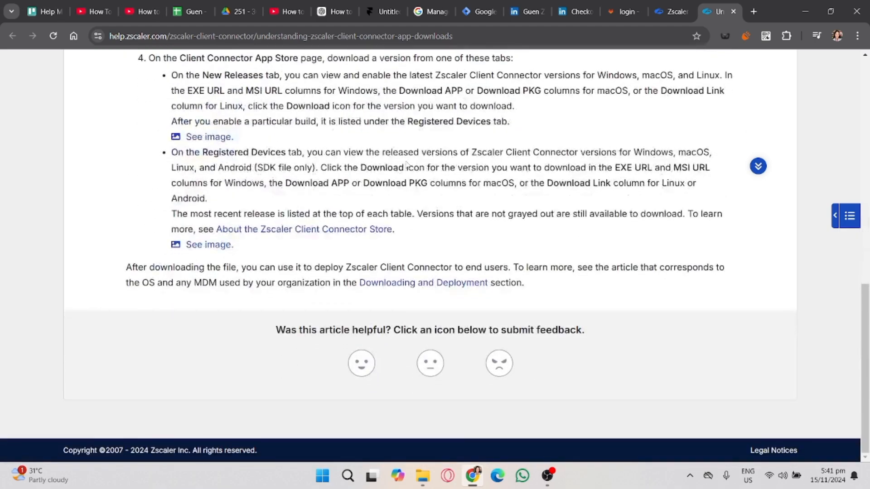
pyautogui.scroll(3)
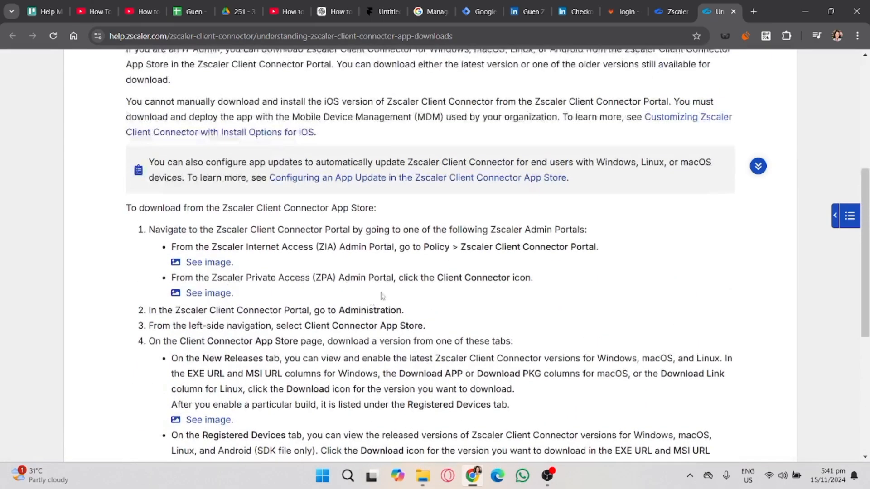
pyautogui.scroll(3)
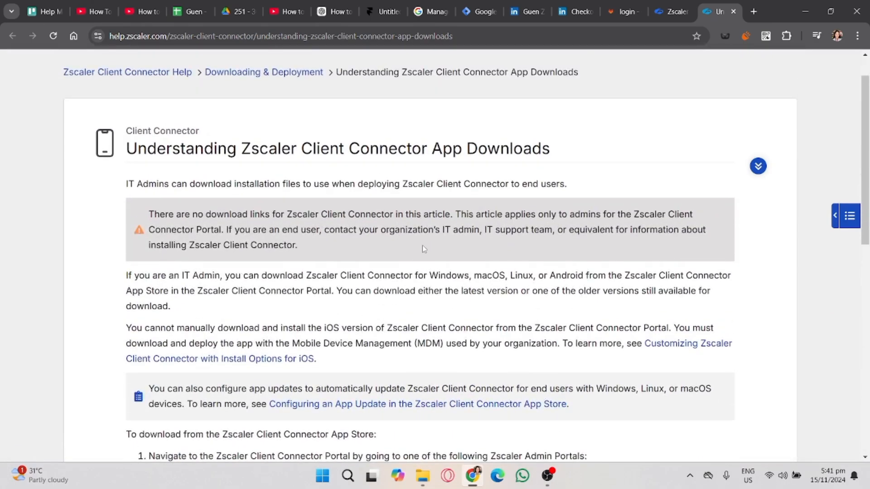